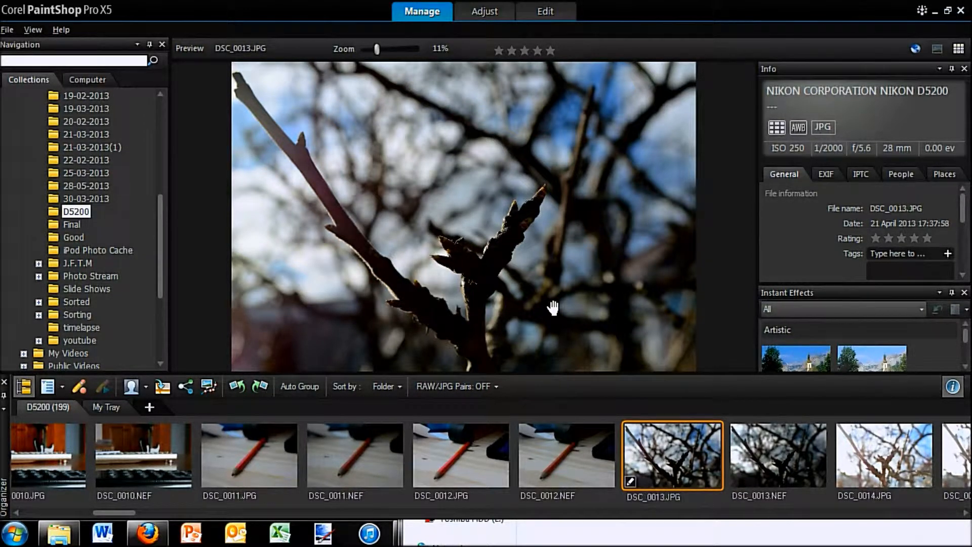
mouse_move(531, 85)
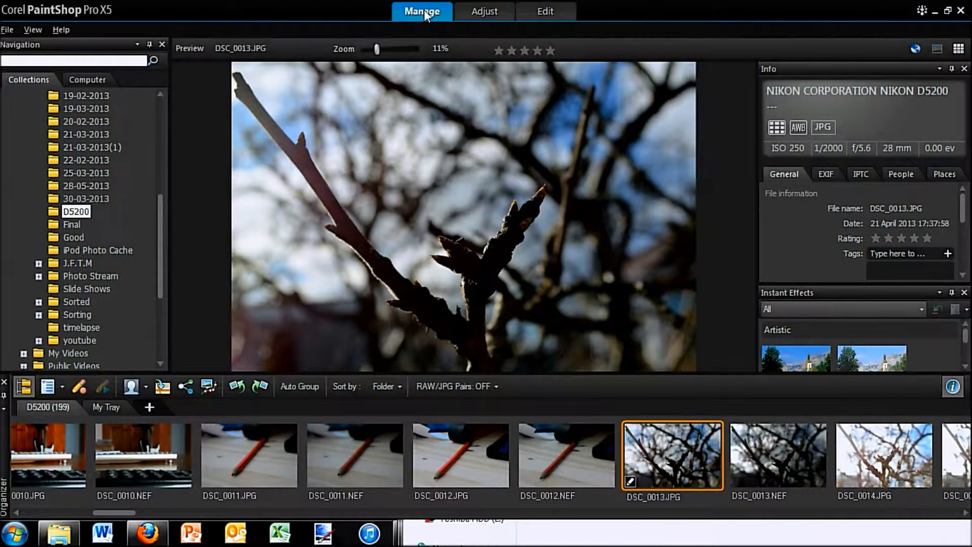
mouse_move(442, 23)
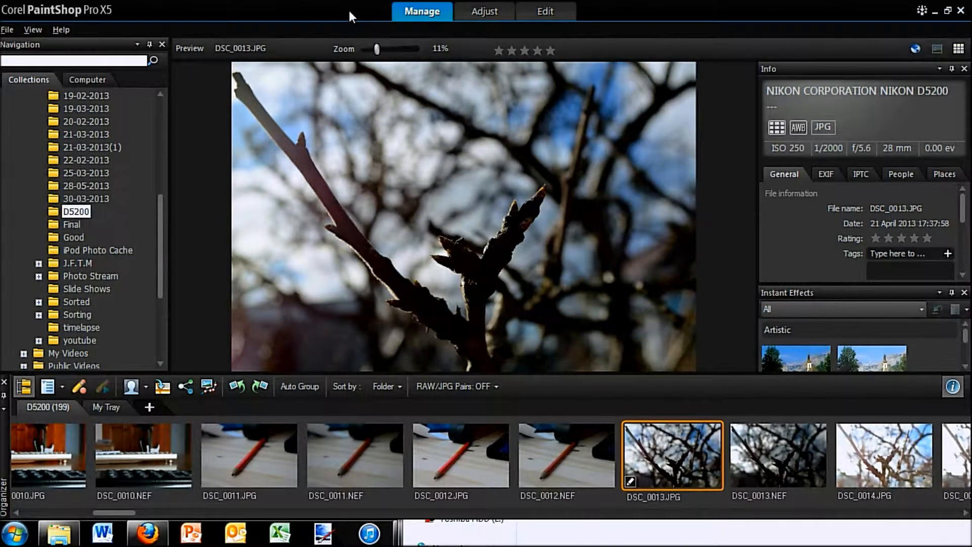
mouse_move(245, 189)
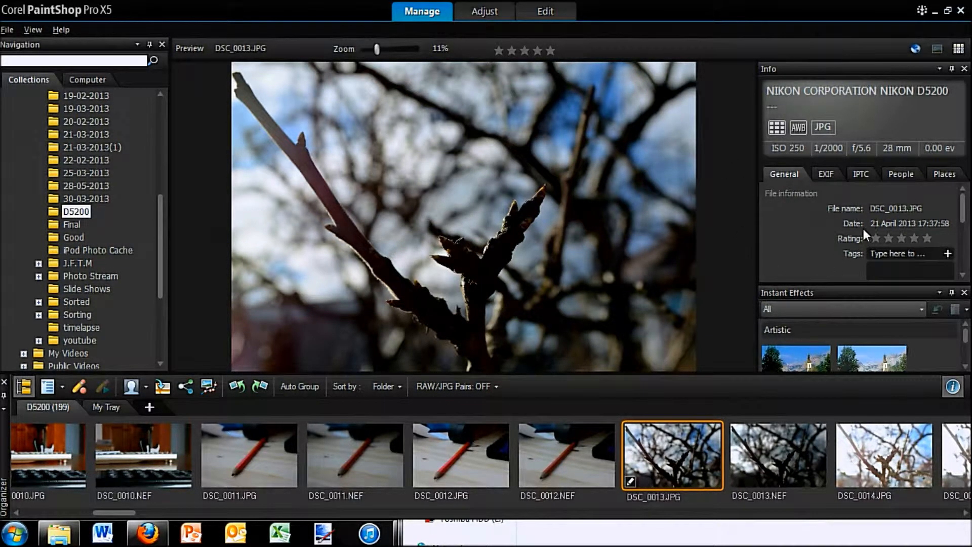
Zoom the DSC_0013 preview up to about 352%, then back down to about 17%
left_click(511, 50)
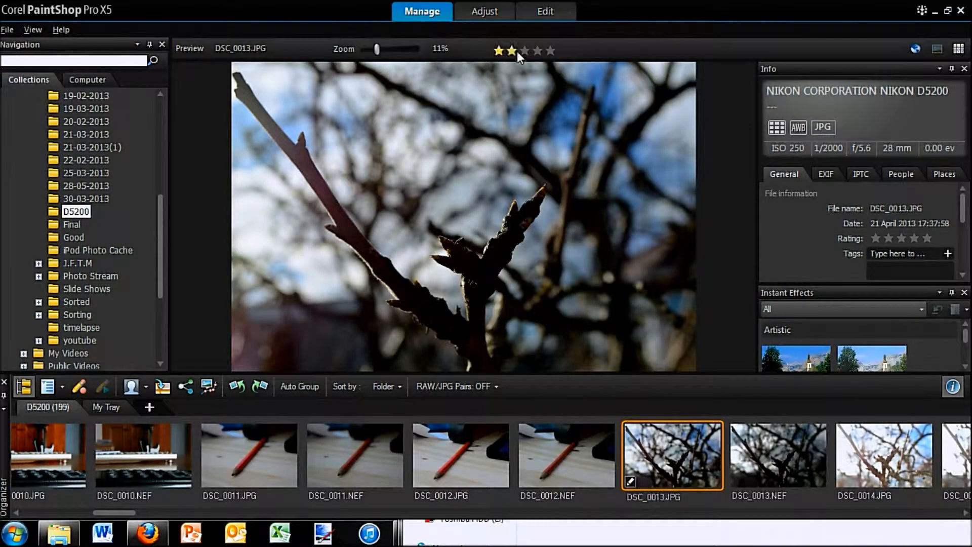
left_click_drag(376, 48, 399, 49)
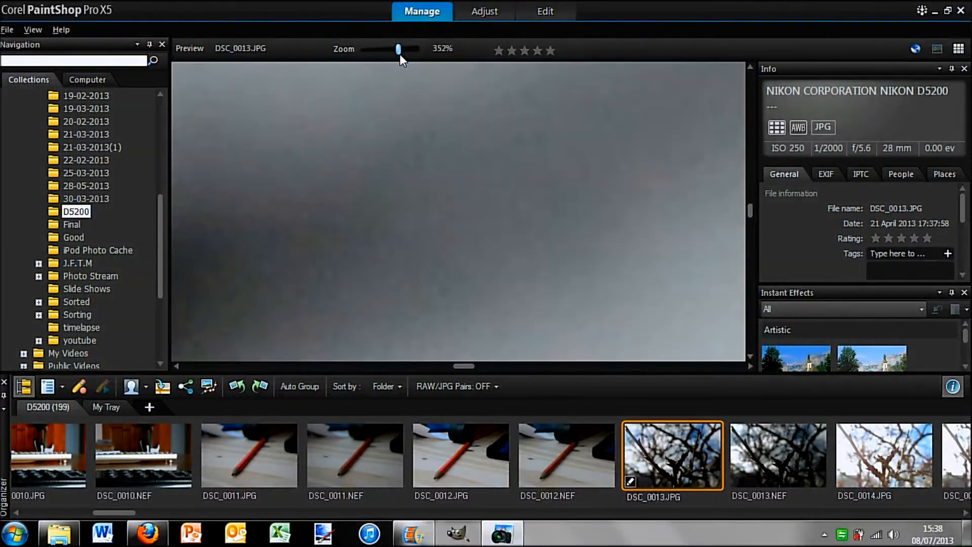
left_click_drag(399, 48, 397, 49)
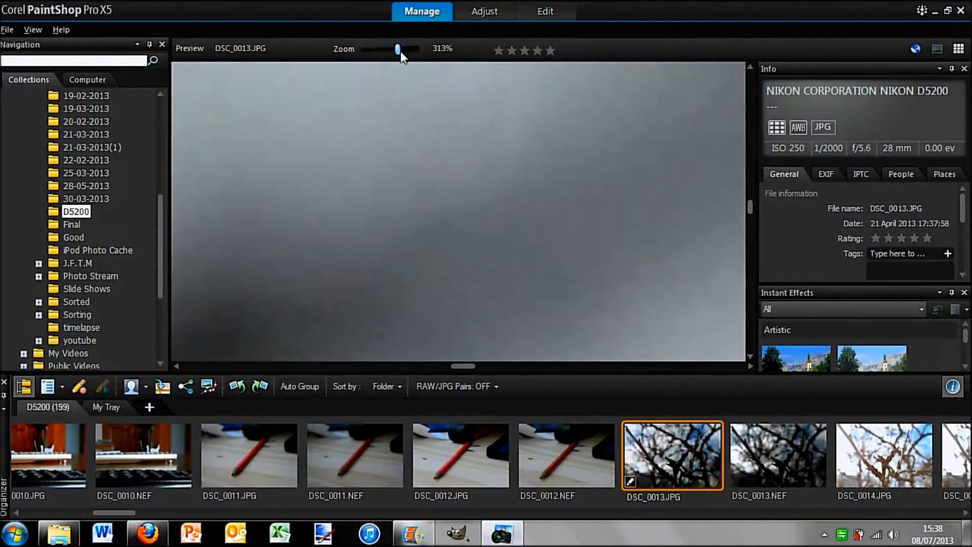
left_click_drag(397, 49, 377, 48)
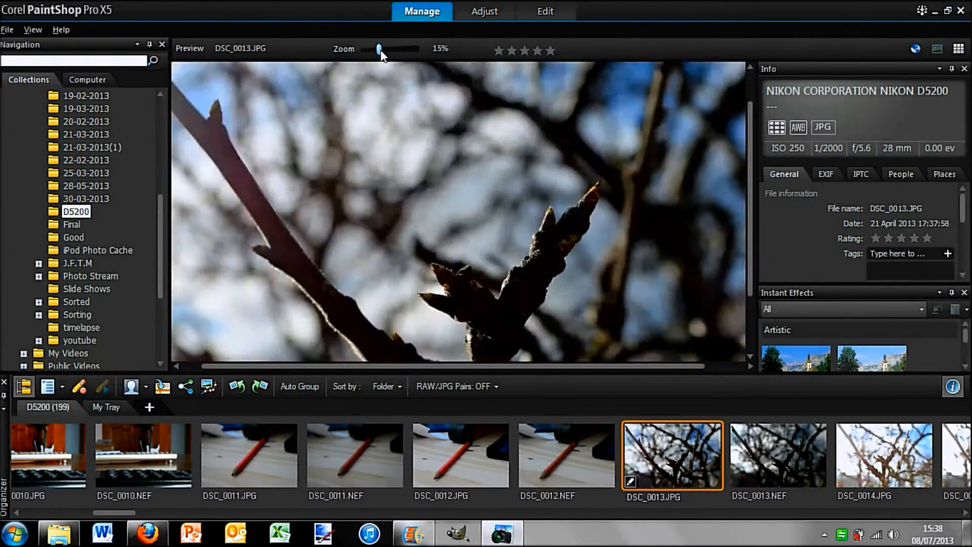
left_click_drag(378, 49, 382, 48)
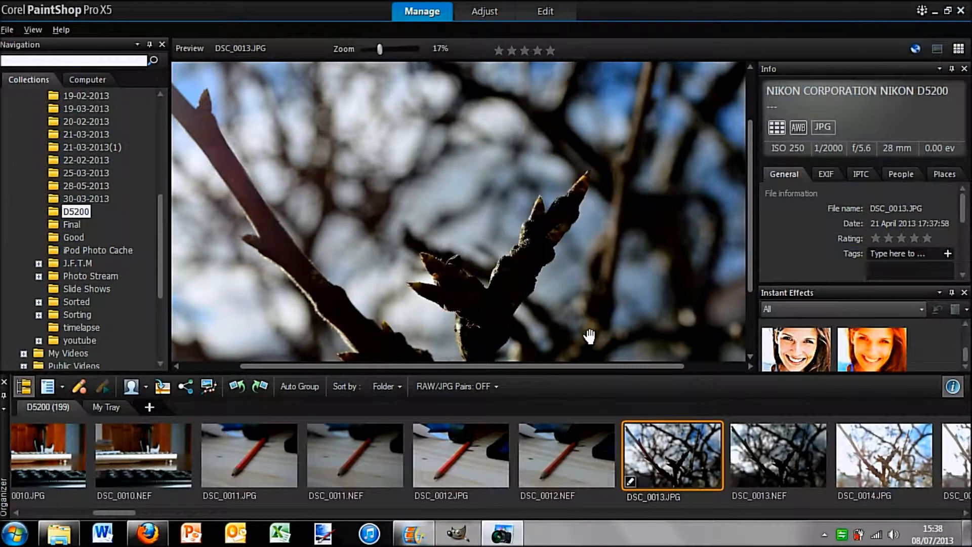
mouse_move(208, 386)
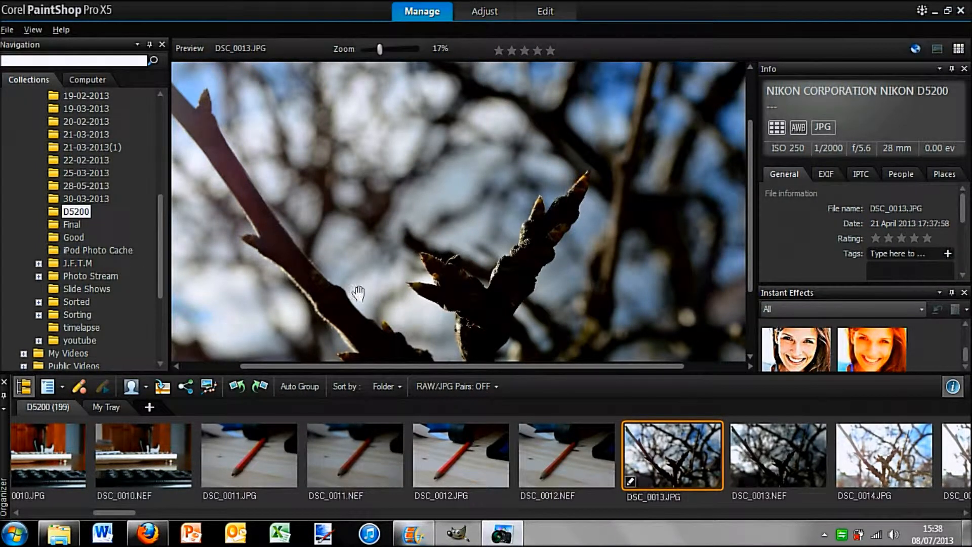
mouse_move(550, 140)
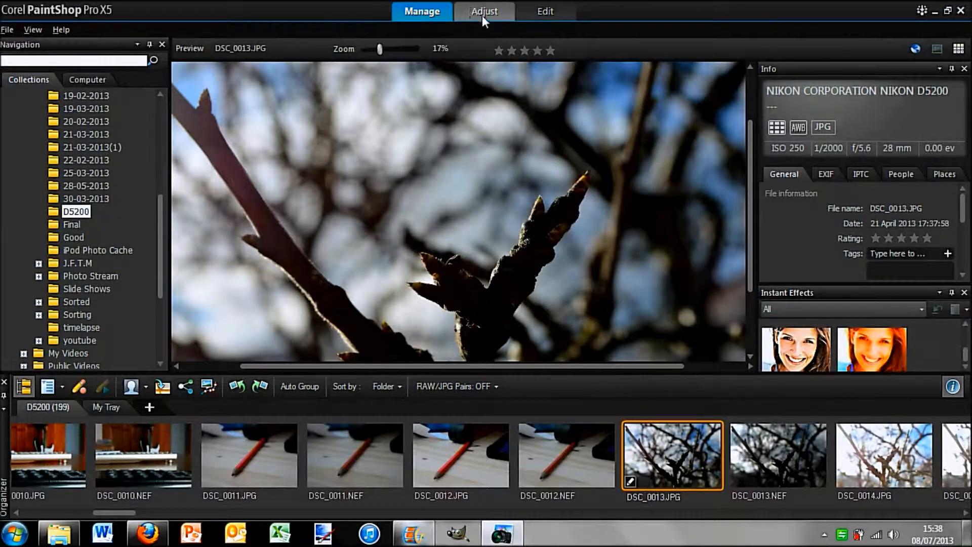
Move DSC_0013 into Adjust, undo both warp strokes and enlarge the photo
left_click(484, 11)
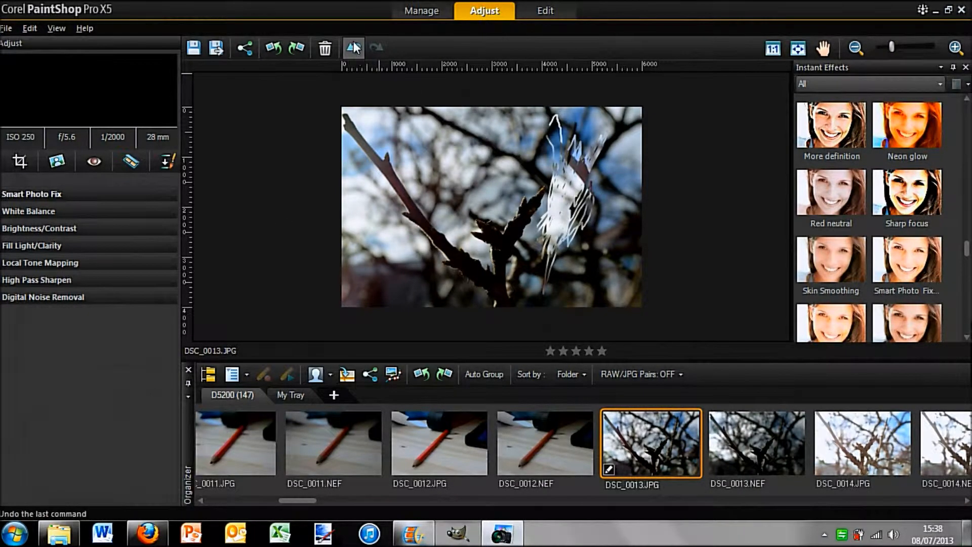
left_click(354, 49)
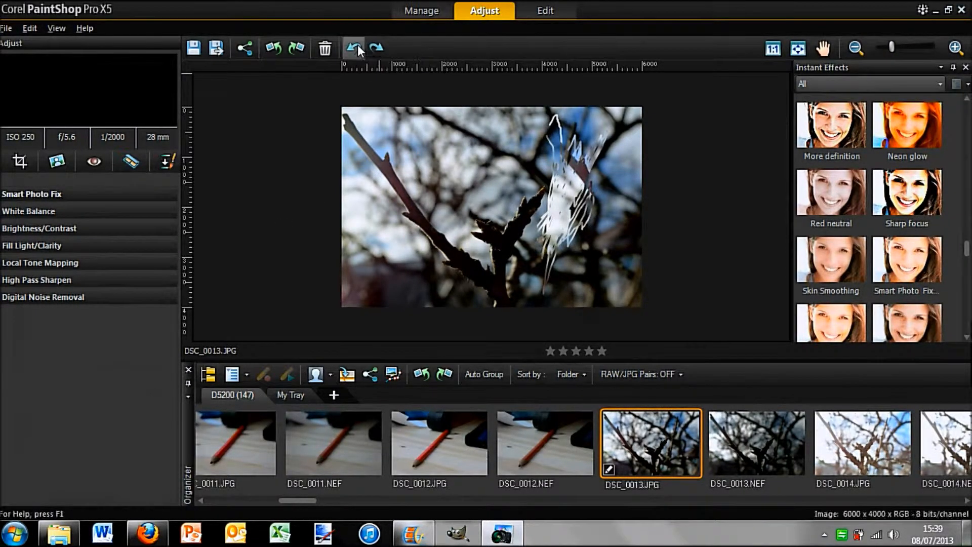
left_click(353, 48)
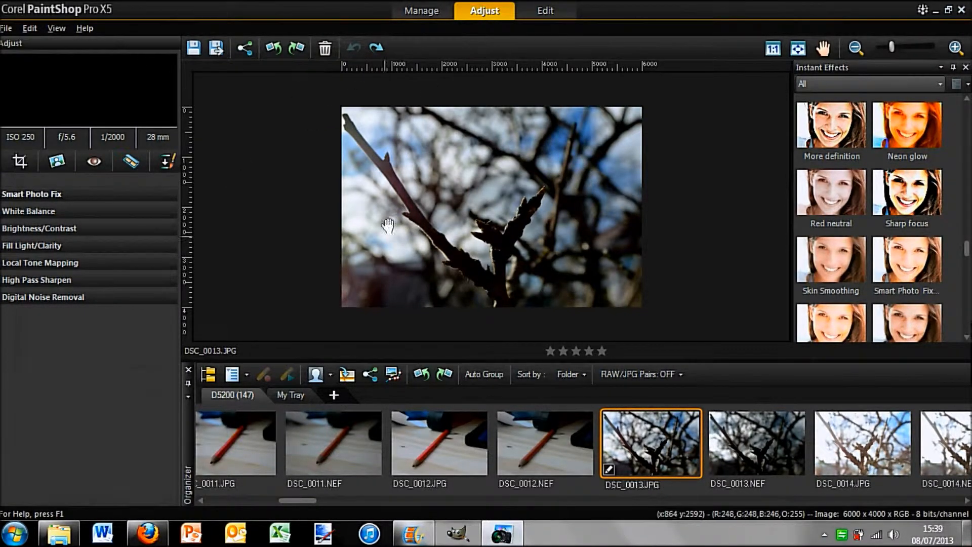
left_click_drag(388, 223, 413, 180)
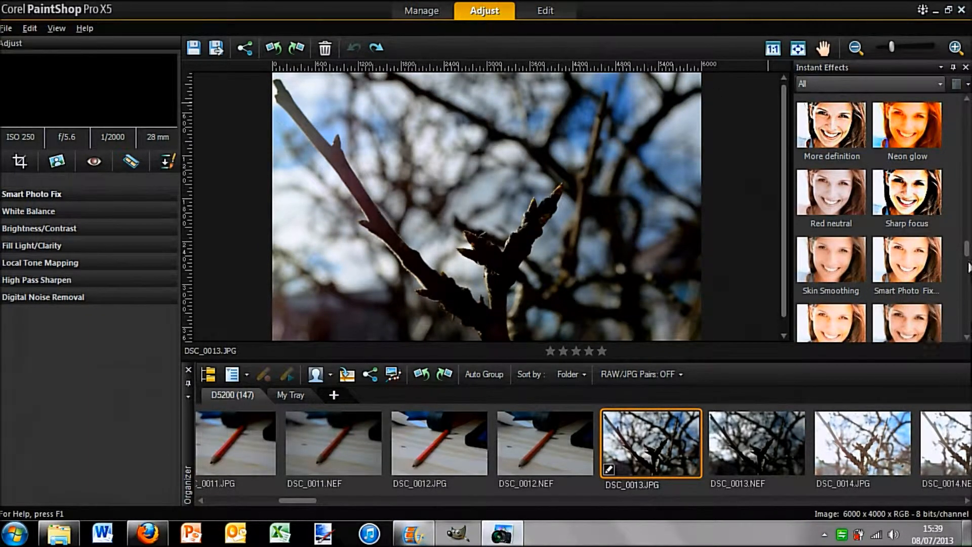
Browse the Instant Effects list and the Organizer filmstrip toward DSC_0017.JPG
scroll("down", 3)
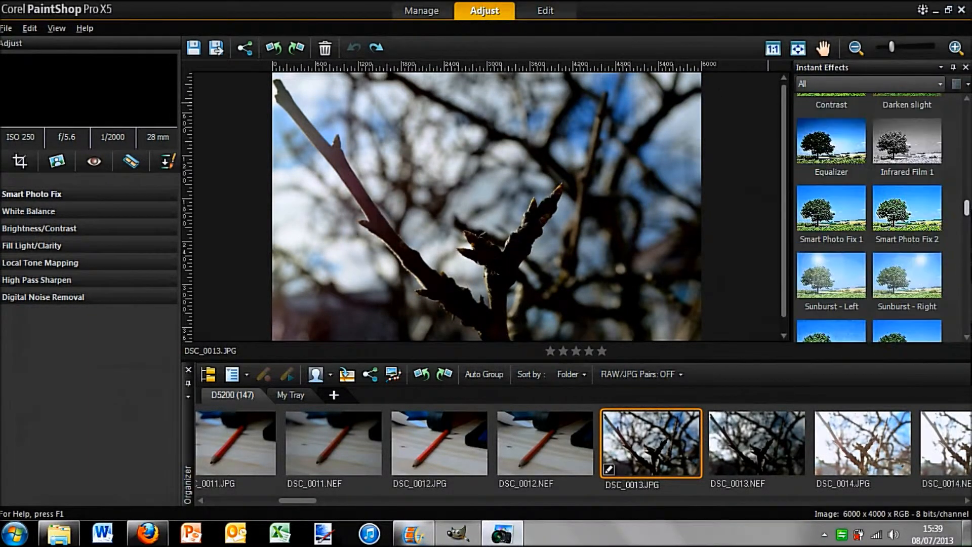
scroll("down", 3)
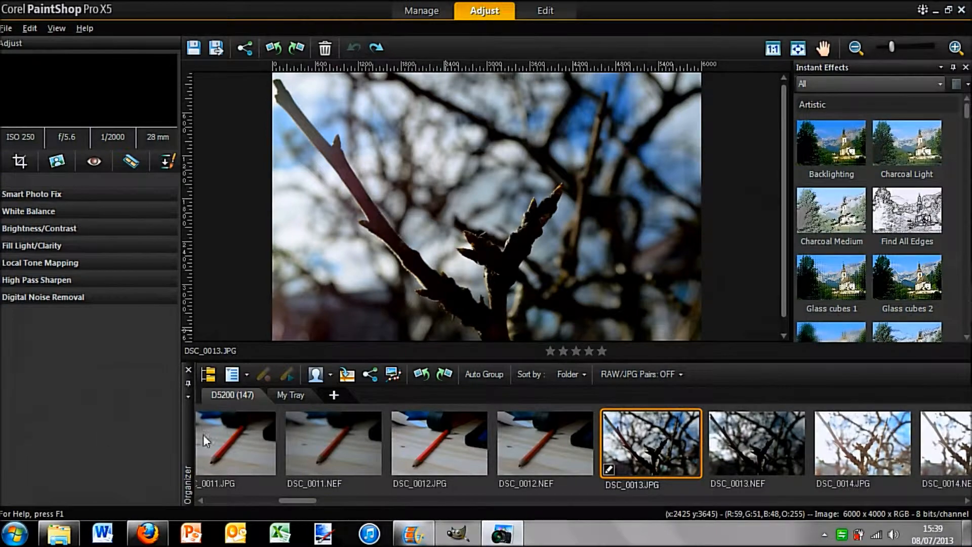
left_click_drag(298, 500, 369, 500)
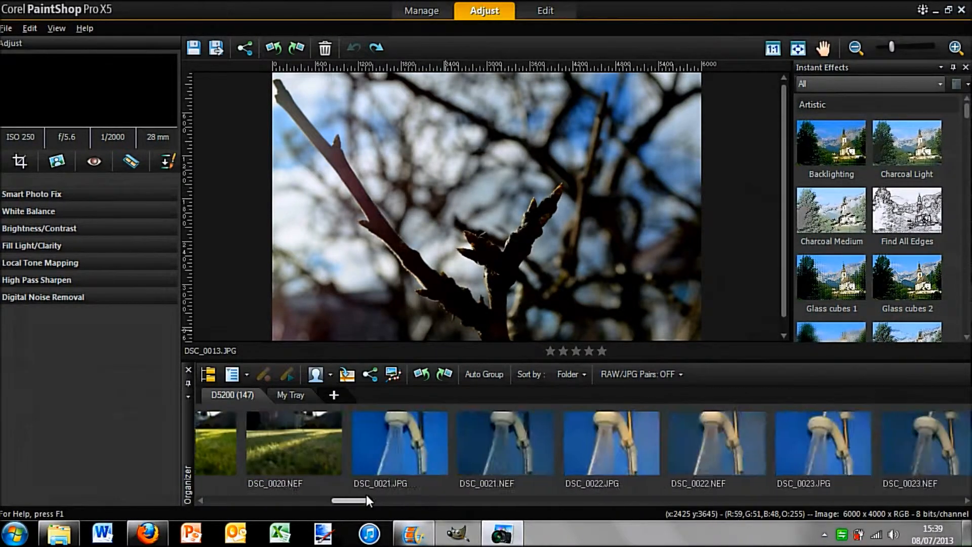
left_click_drag(354, 501, 310, 500)
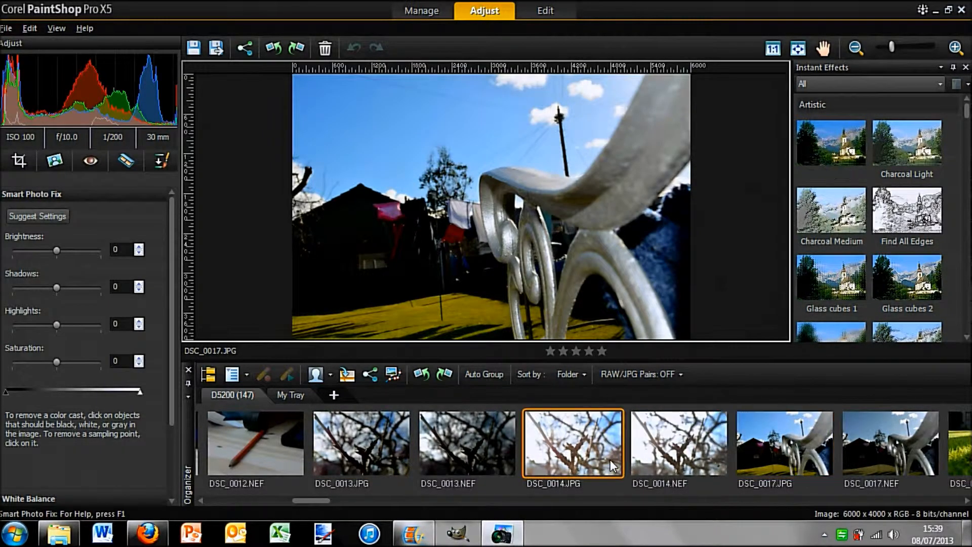
left_click(571, 441)
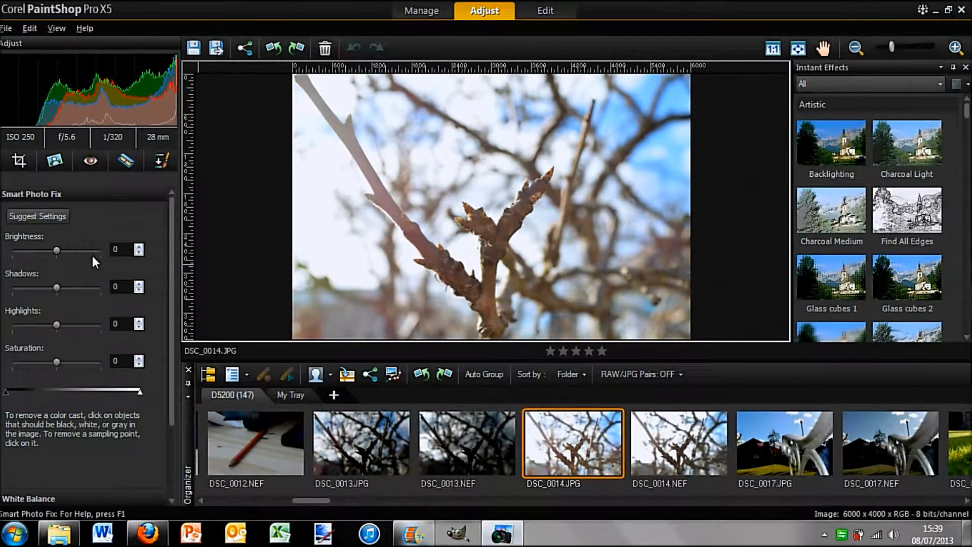
mouse_move(68, 207)
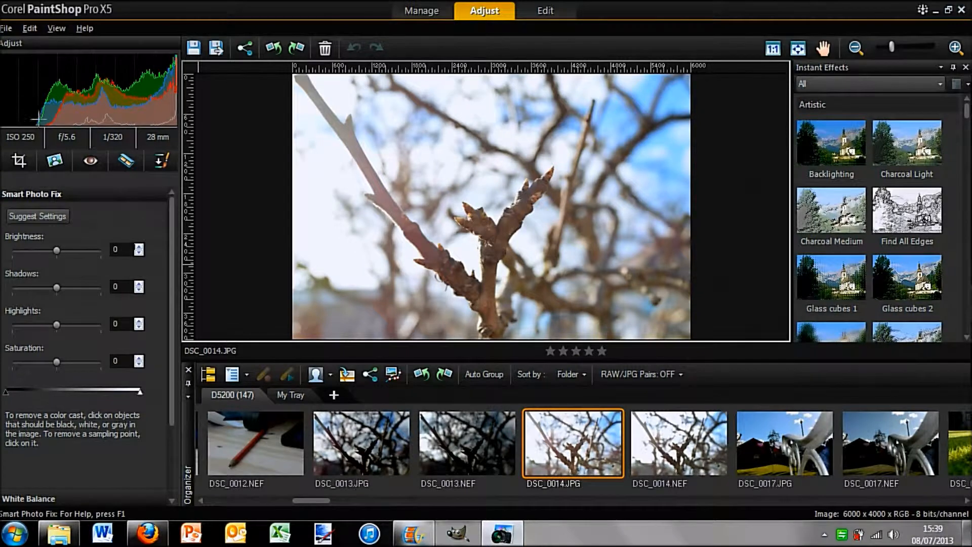
mouse_move(159, 256)
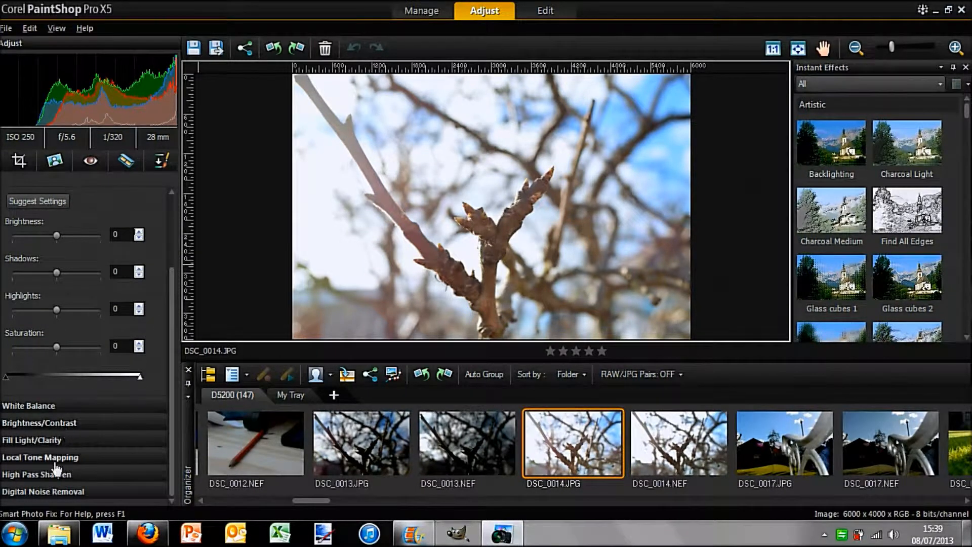
mouse_move(111, 341)
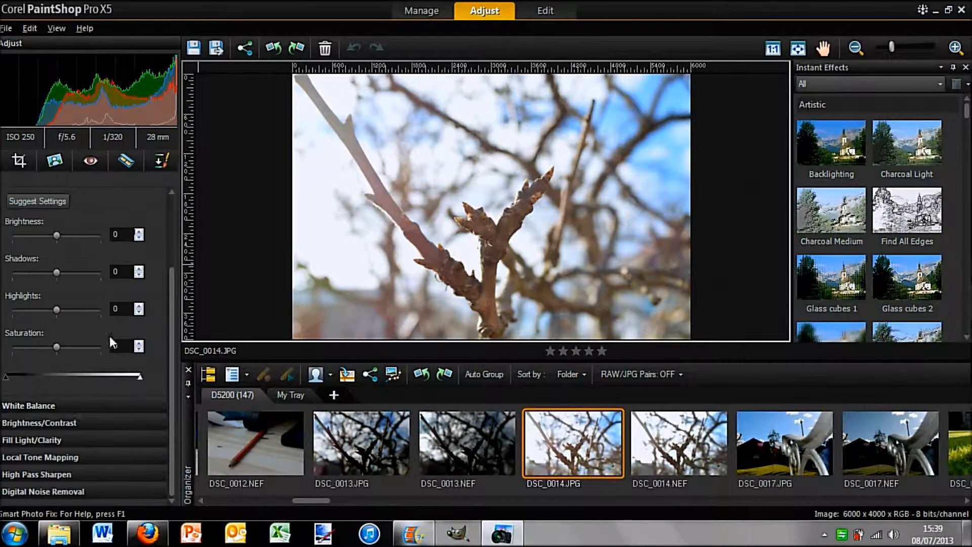
mouse_move(19, 161)
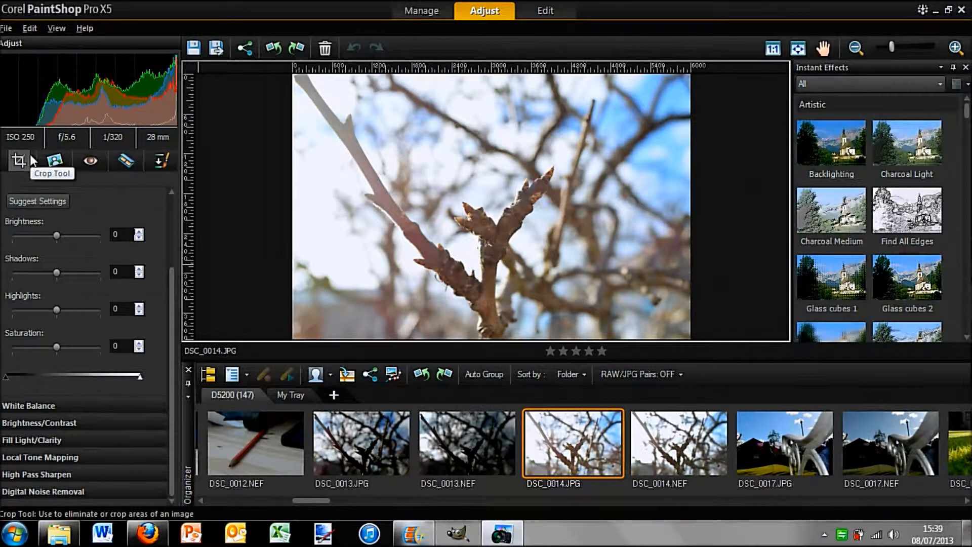
Activate cropping on DSC_0014 at original proportions, full 6000×4000 size
left_click(19, 159)
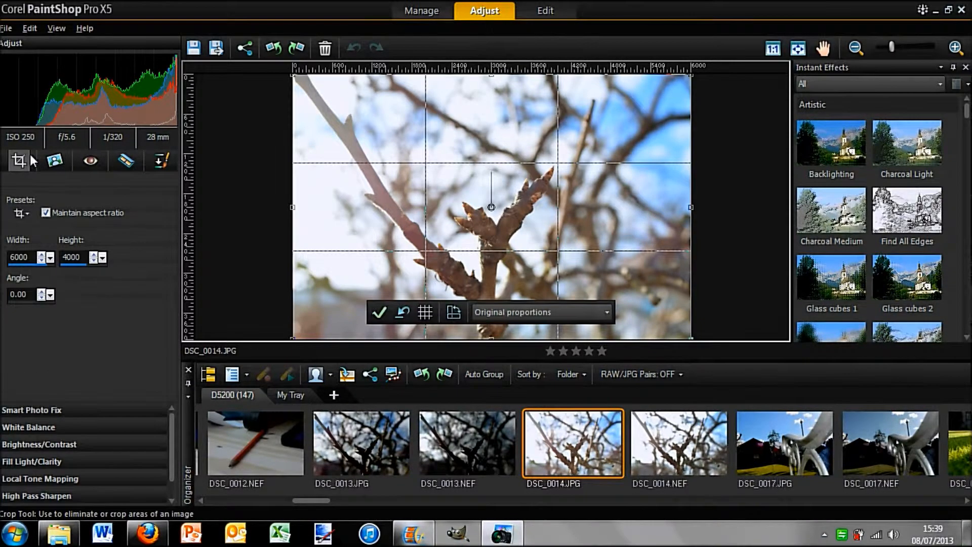
left_click(55, 161)
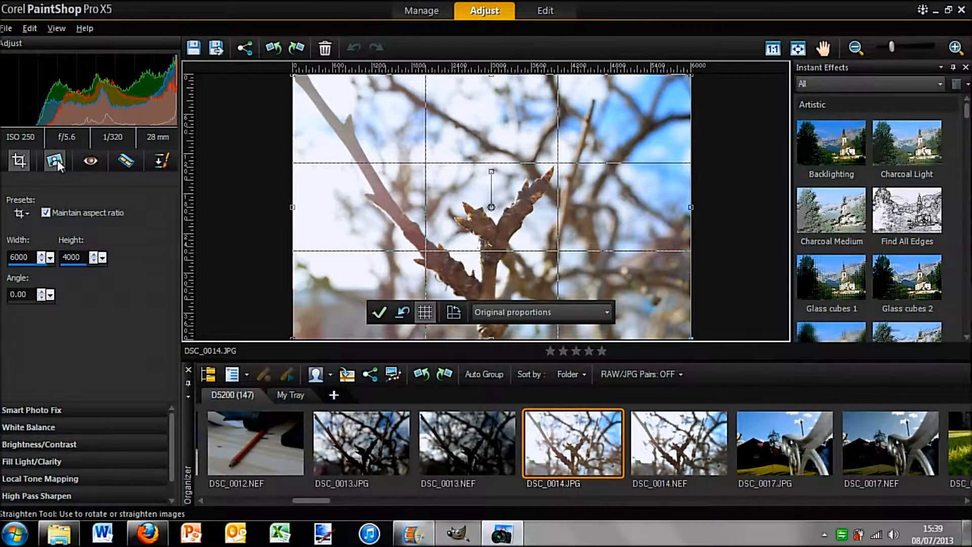
mouse_move(90, 161)
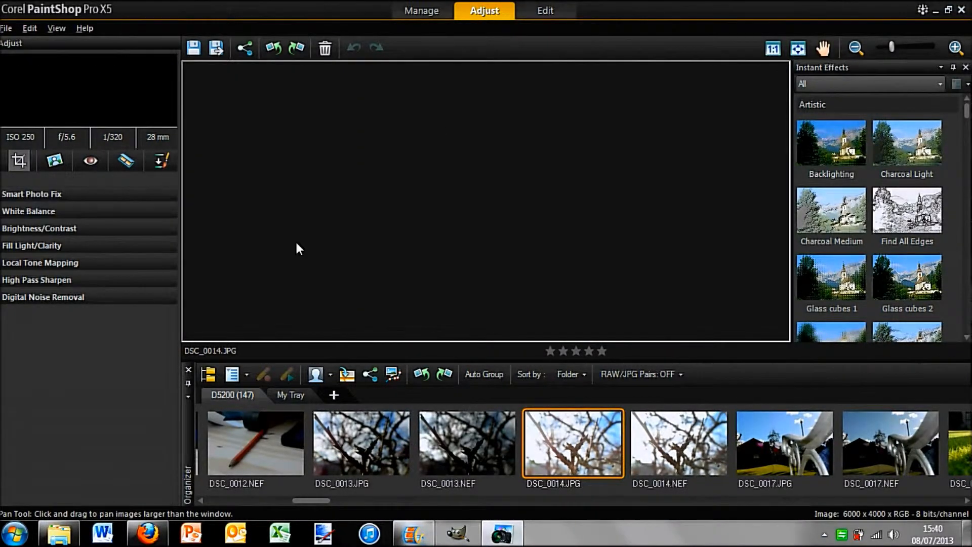
Bring DSC_0014 into the full Edit workspace as a single background layer
left_click(544, 10)
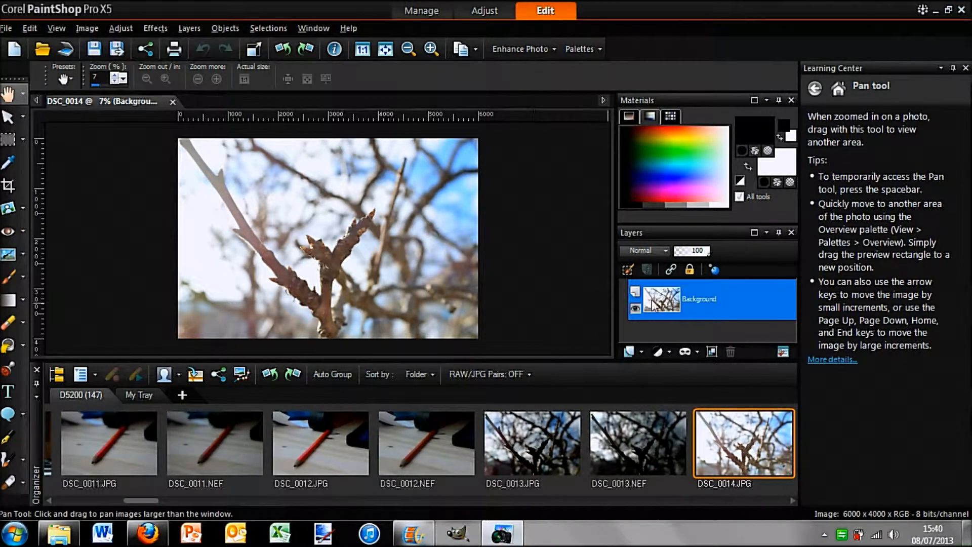
mouse_move(409, 292)
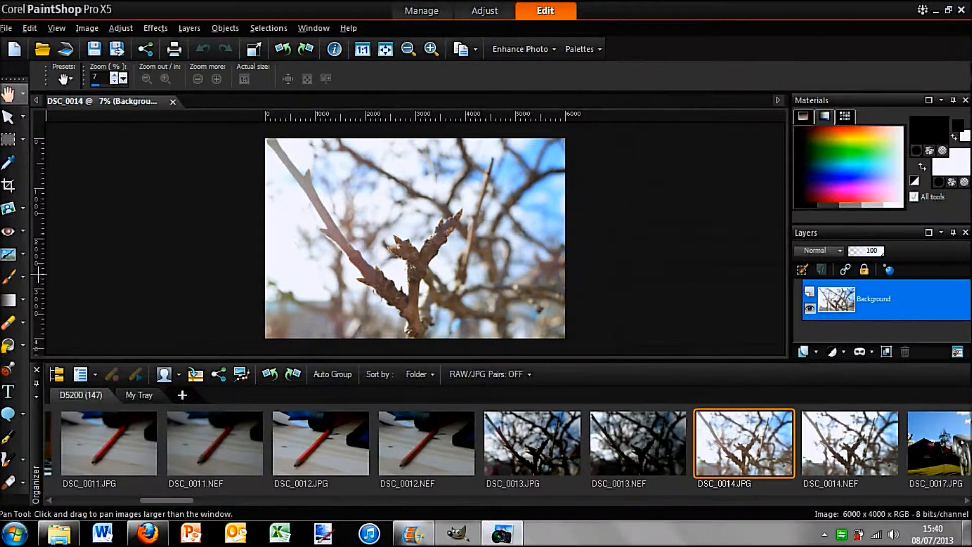
mouse_move(9, 278)
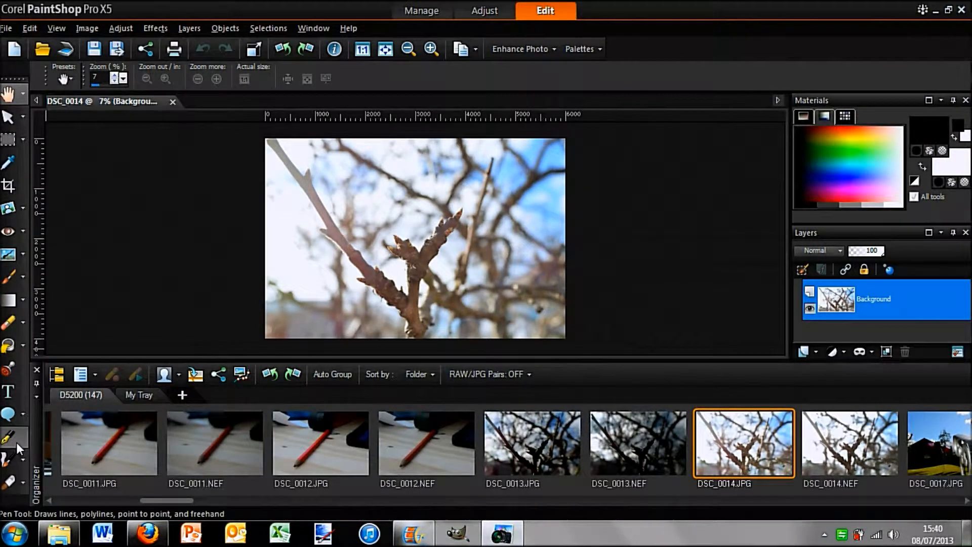
mouse_move(8, 414)
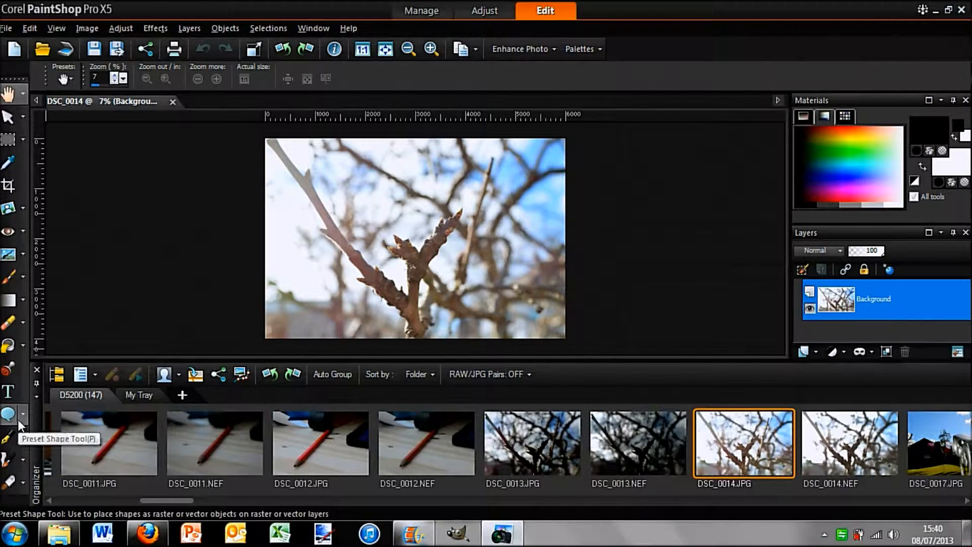
mouse_move(10, 322)
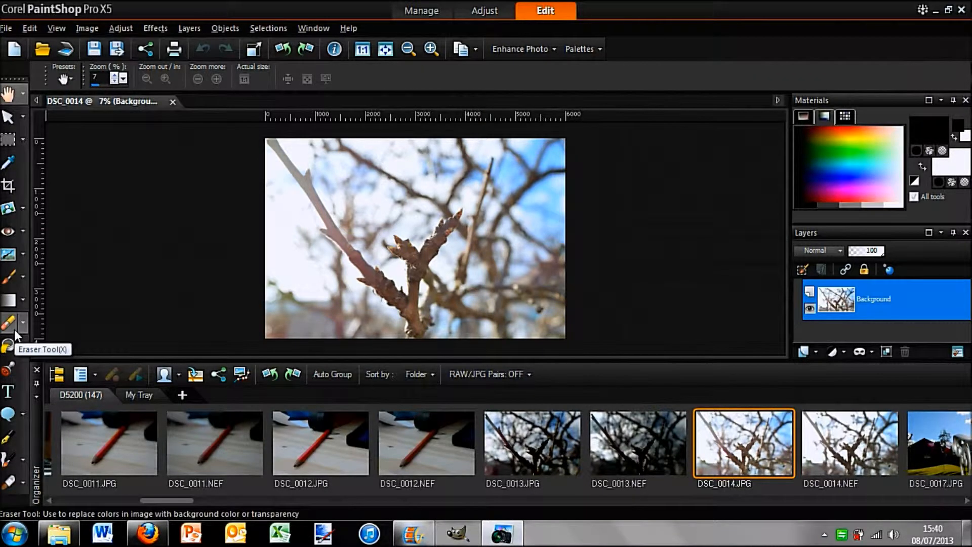
mouse_move(10, 276)
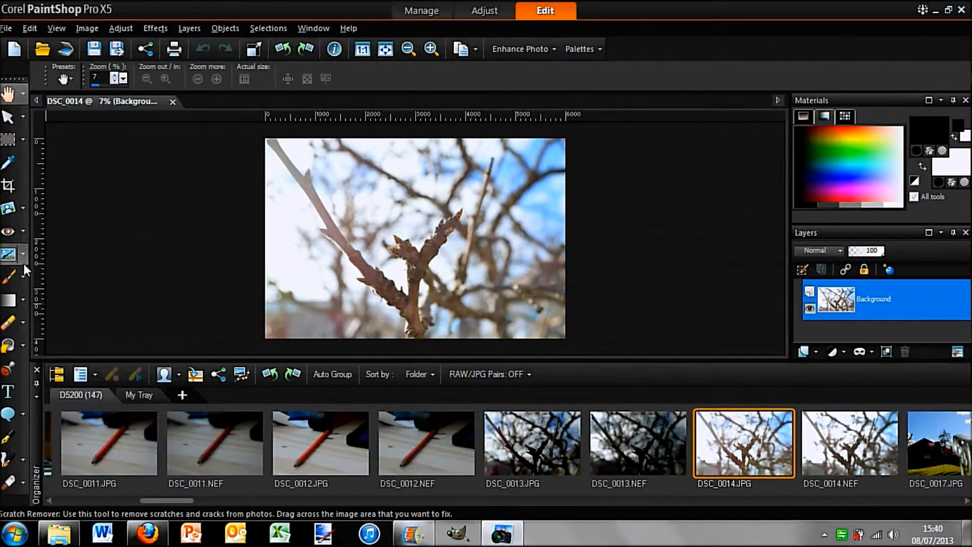
mouse_move(9, 277)
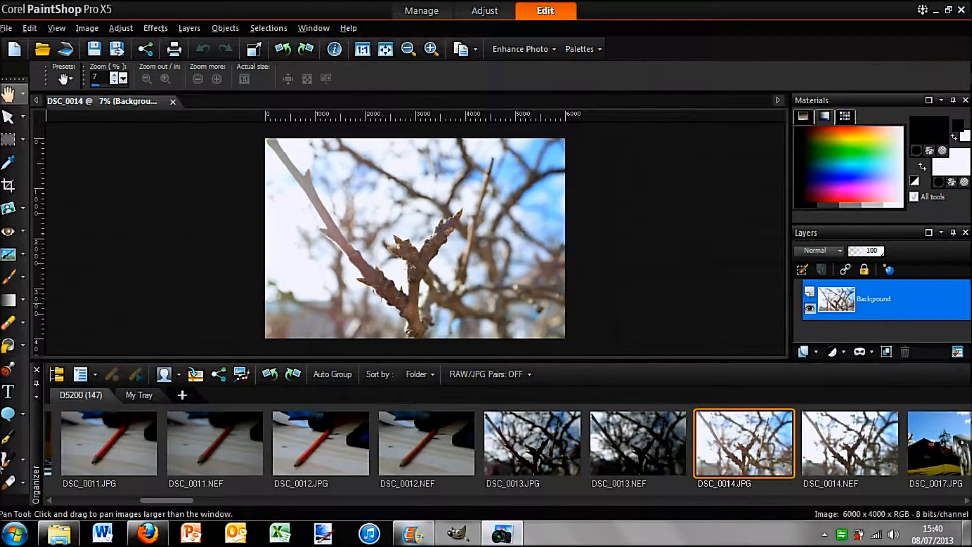
mouse_move(9, 459)
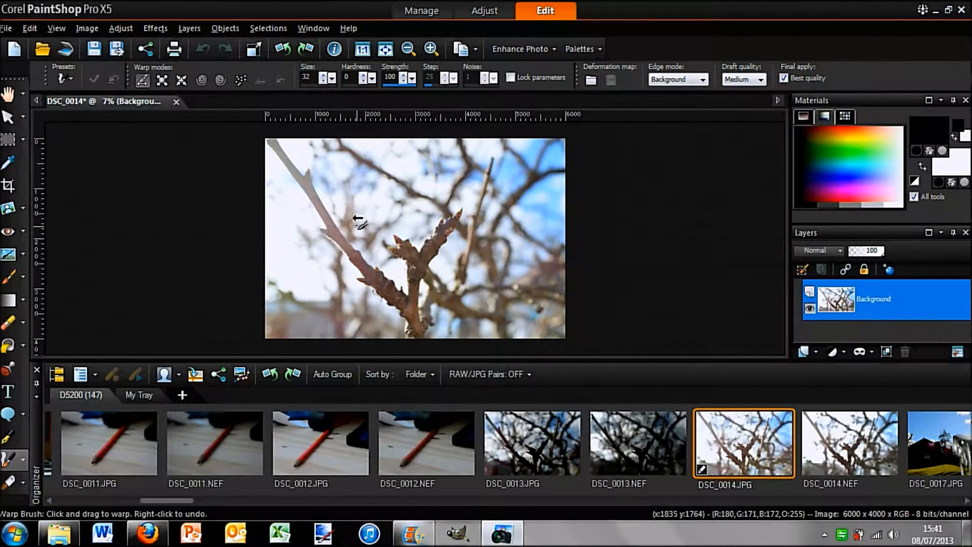
Warp and smear the middle of the diagonal branch with two brush strokes
left_click_drag(359, 220, 363, 328)
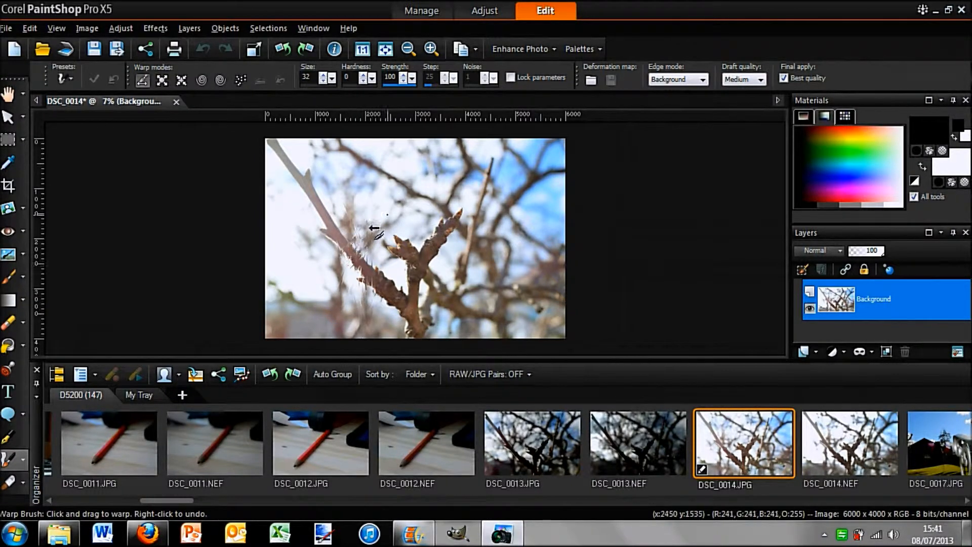
left_click_drag(375, 229, 350, 239)
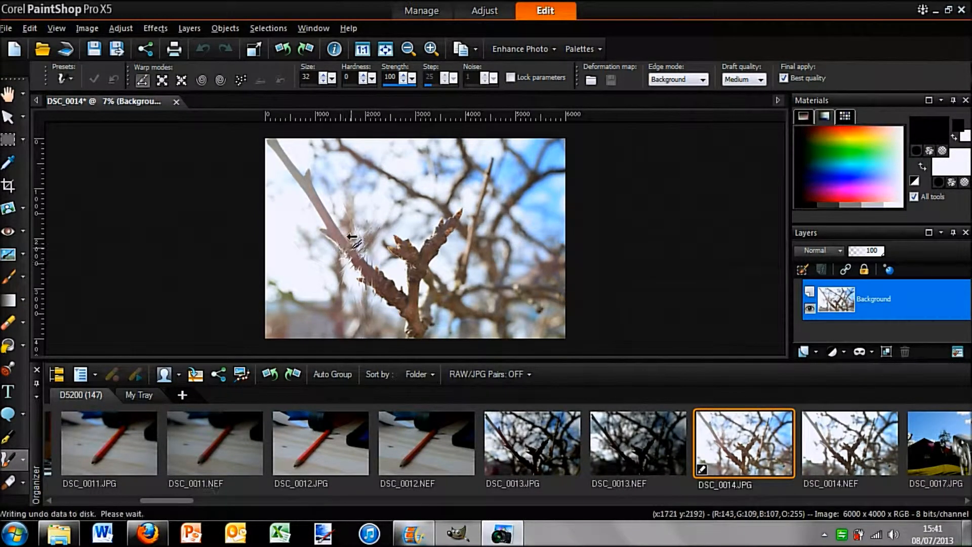